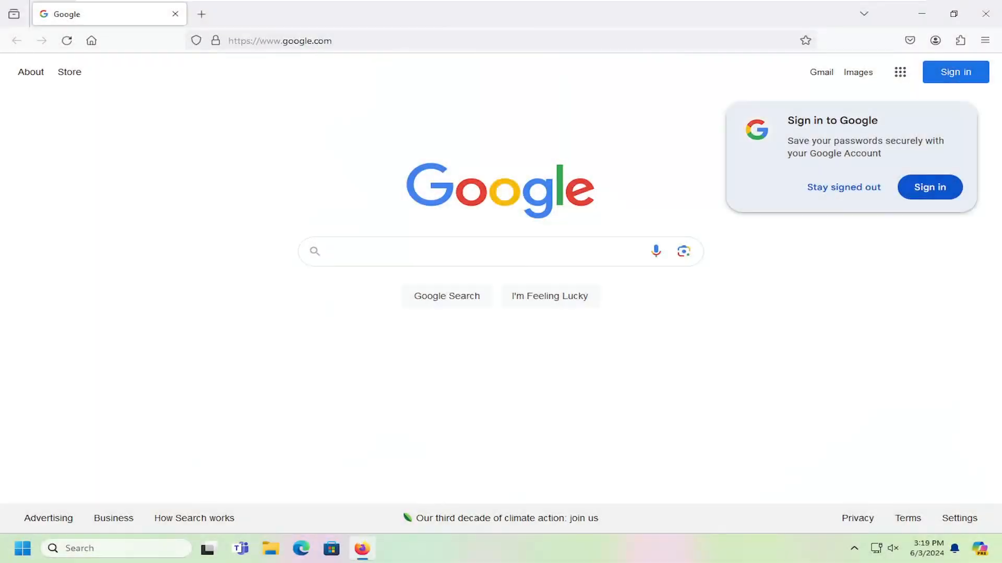
Step: Reach Firefox Settings from the hamburger menu, landing on the General section
left_click(447, 251)
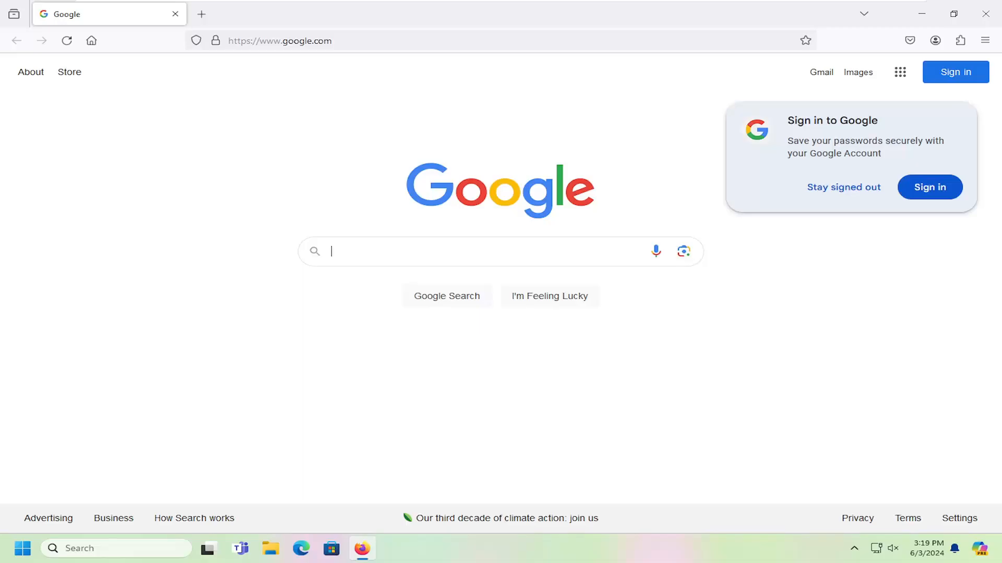
mouse_move(390, 220)
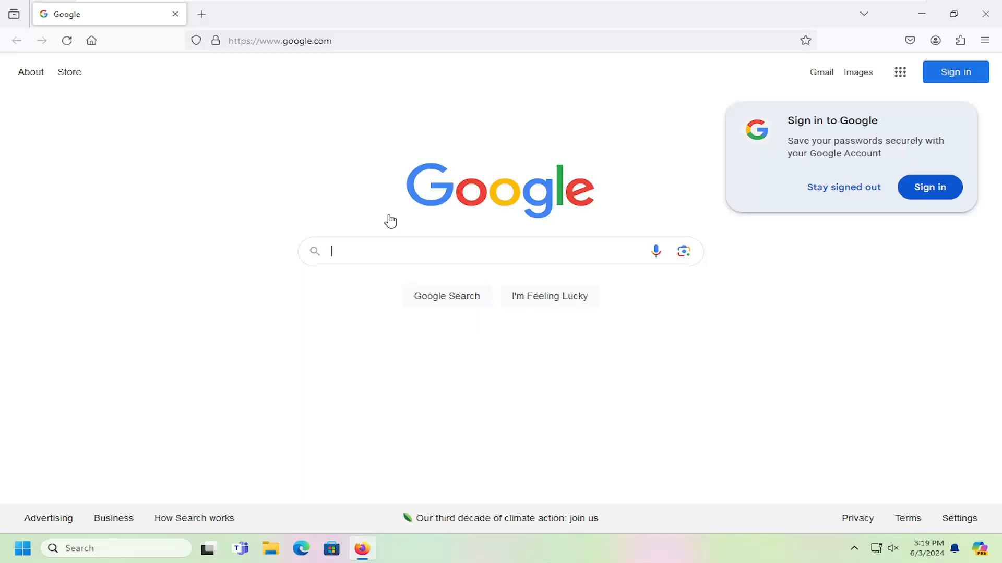
mouse_move(426, 306)
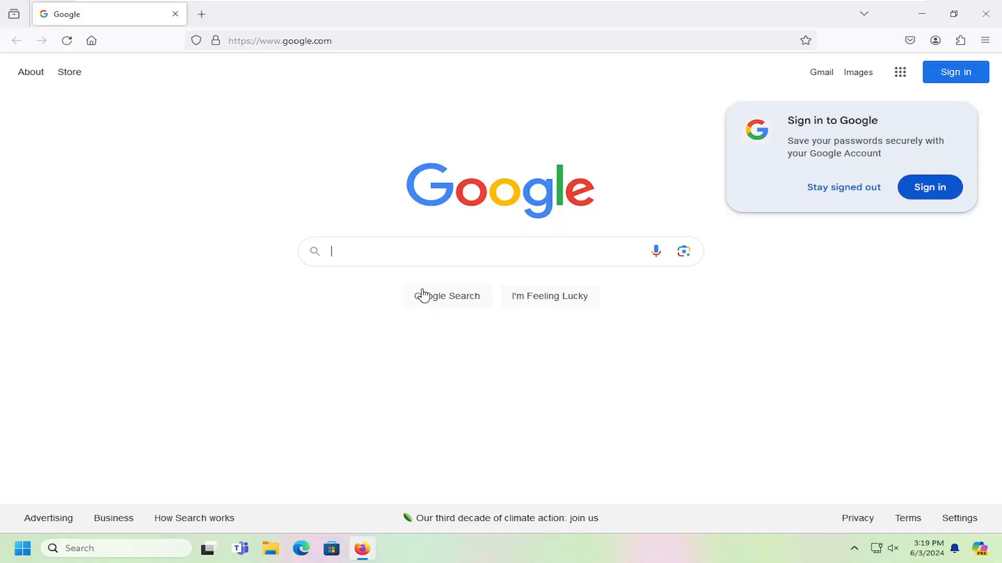
mouse_move(858, 53)
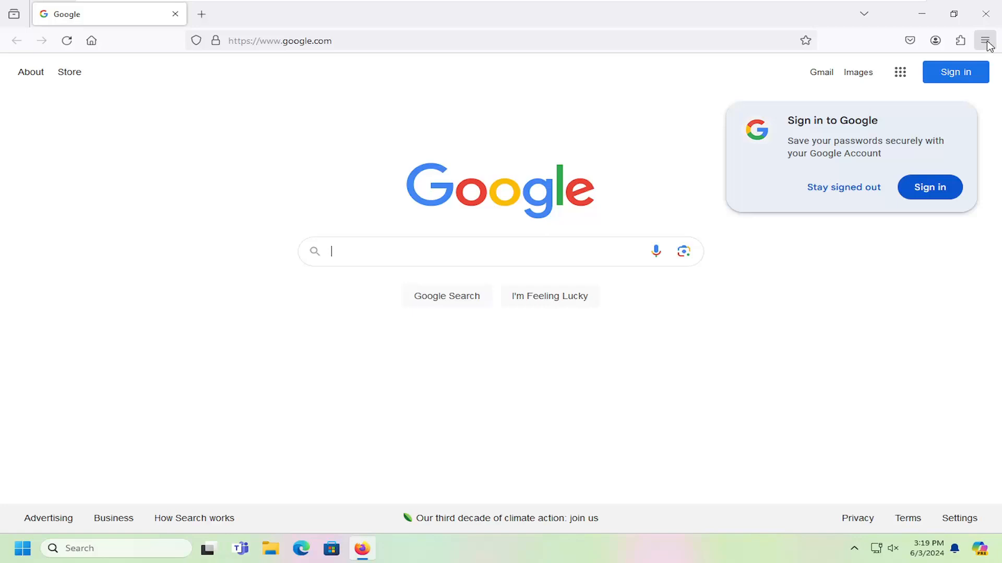
left_click(985, 41)
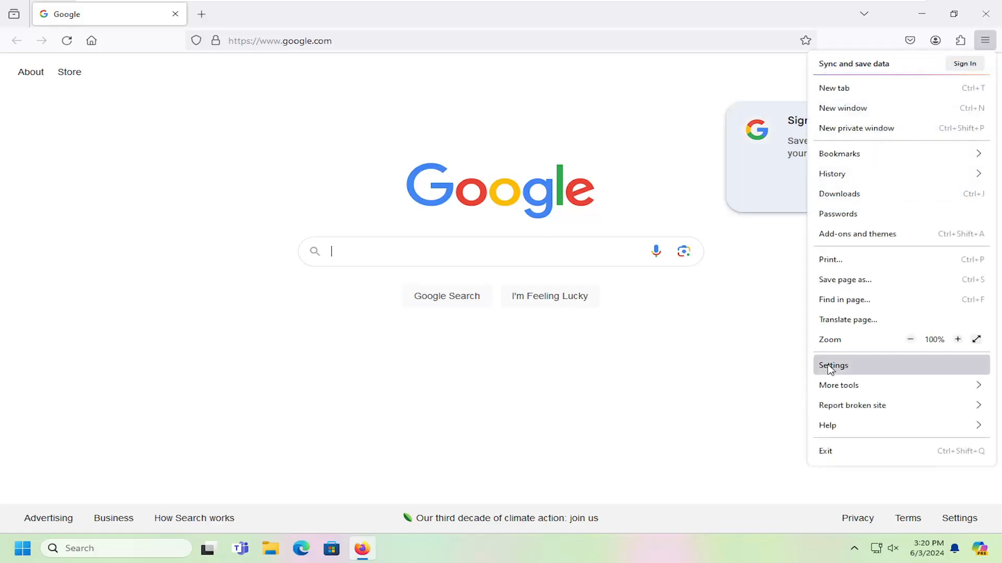
left_click(833, 365)
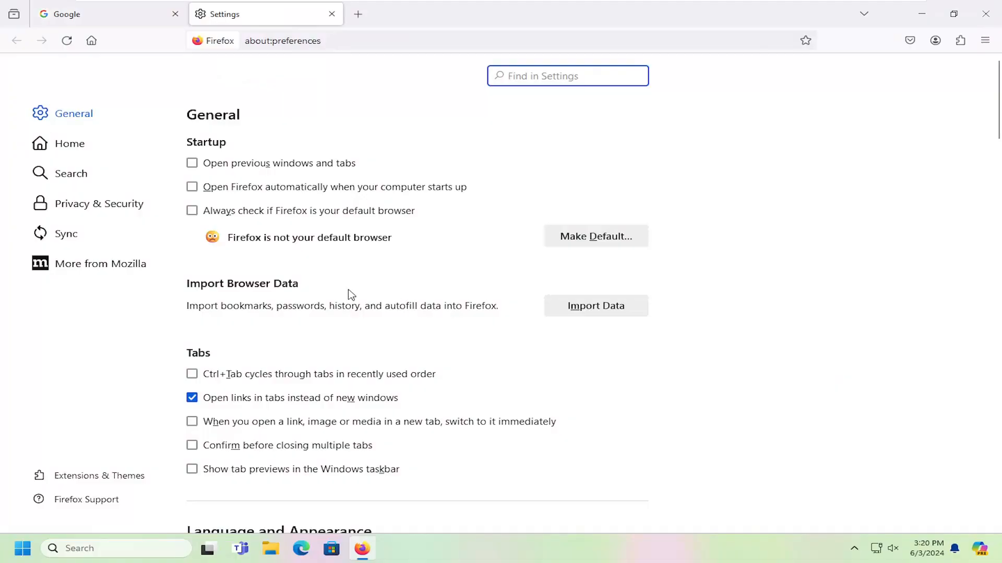
Step: In Home settings, replace the yahoo.com custom homepage URL with google.com
left_click(69, 143)
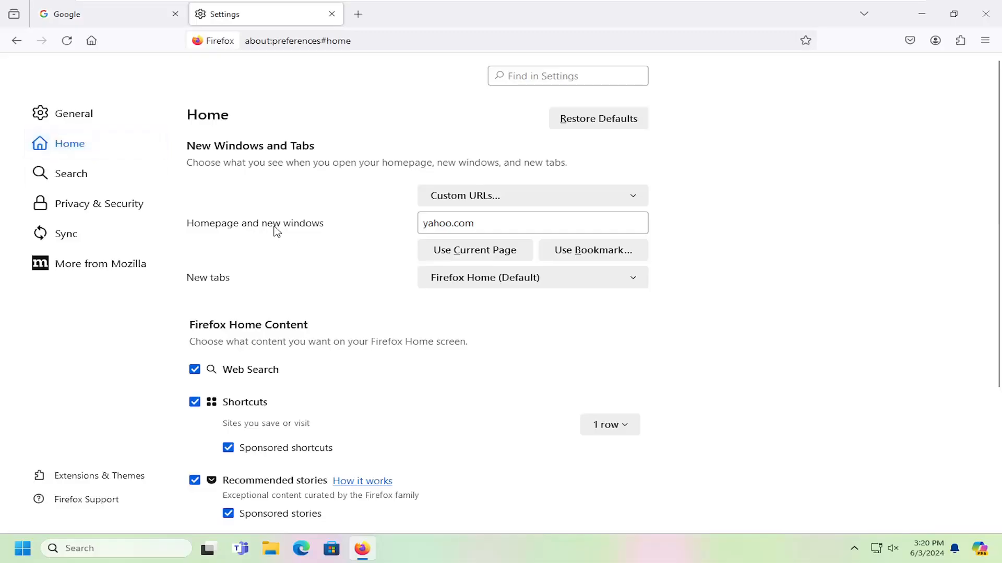
triple_click(468, 223)
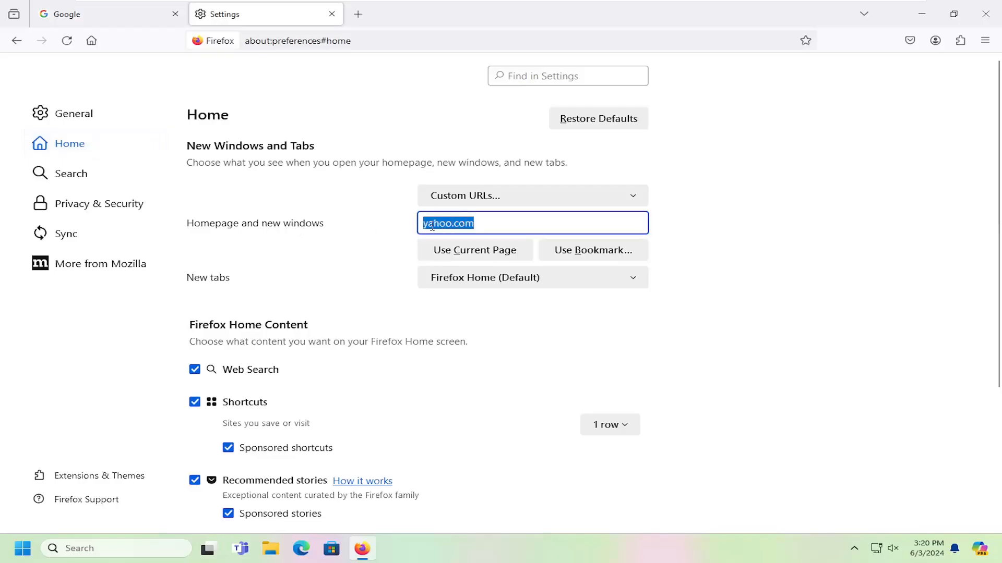
type("googl")
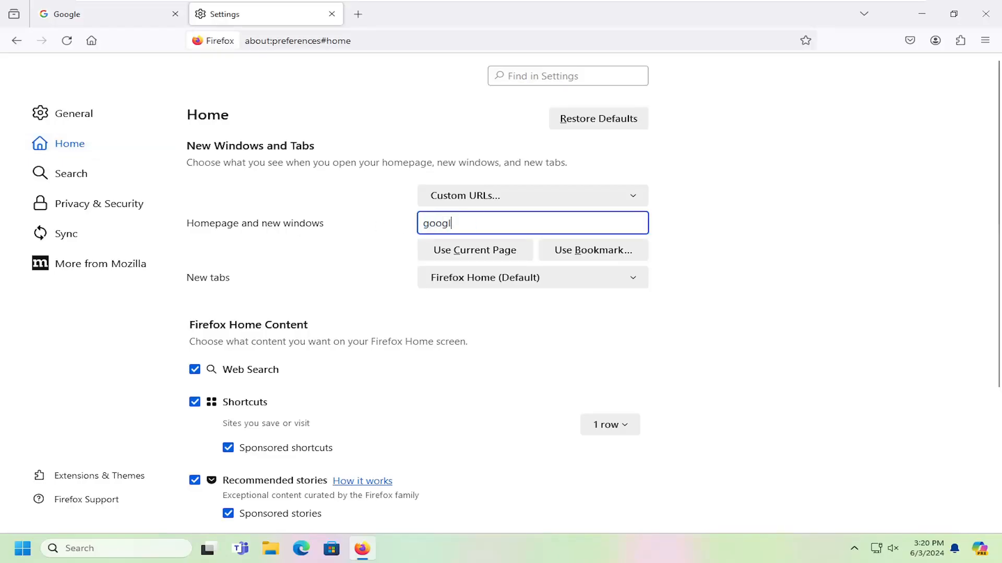